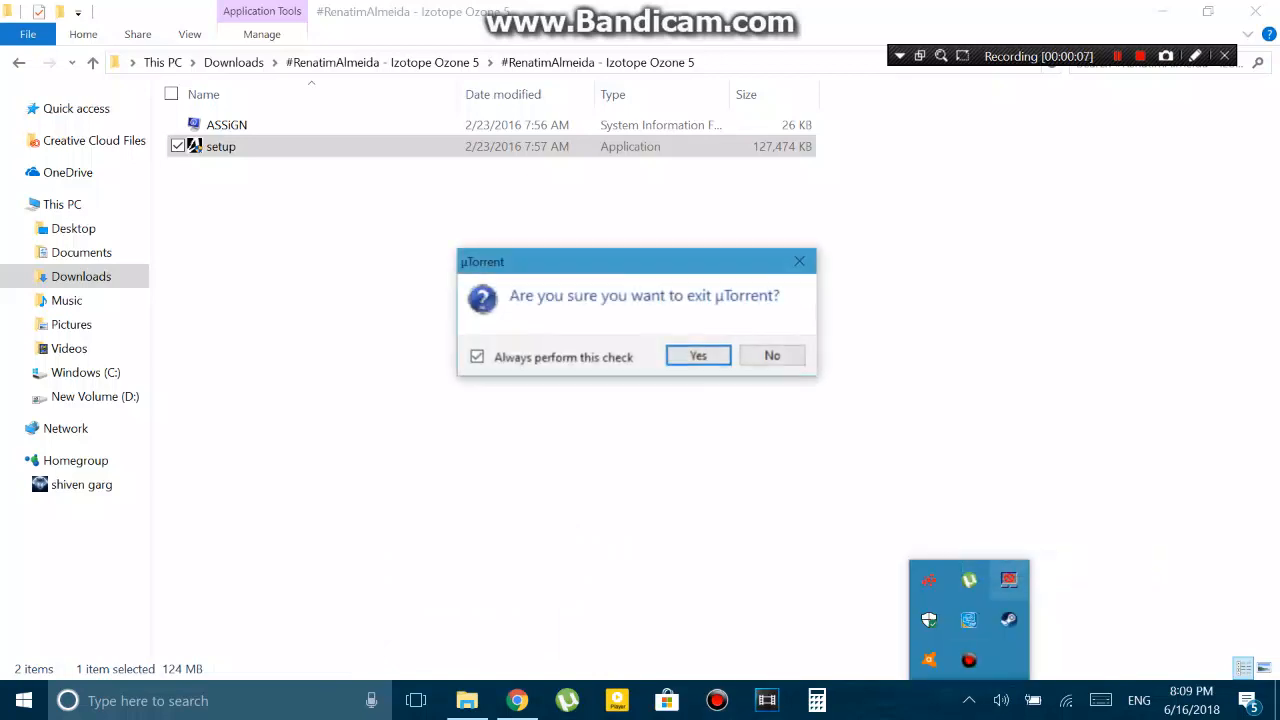
Step: Confirm quitting uTorrent and launch the Ozone 5 Advanced setup from the downloaded folder
left_click(696, 356)
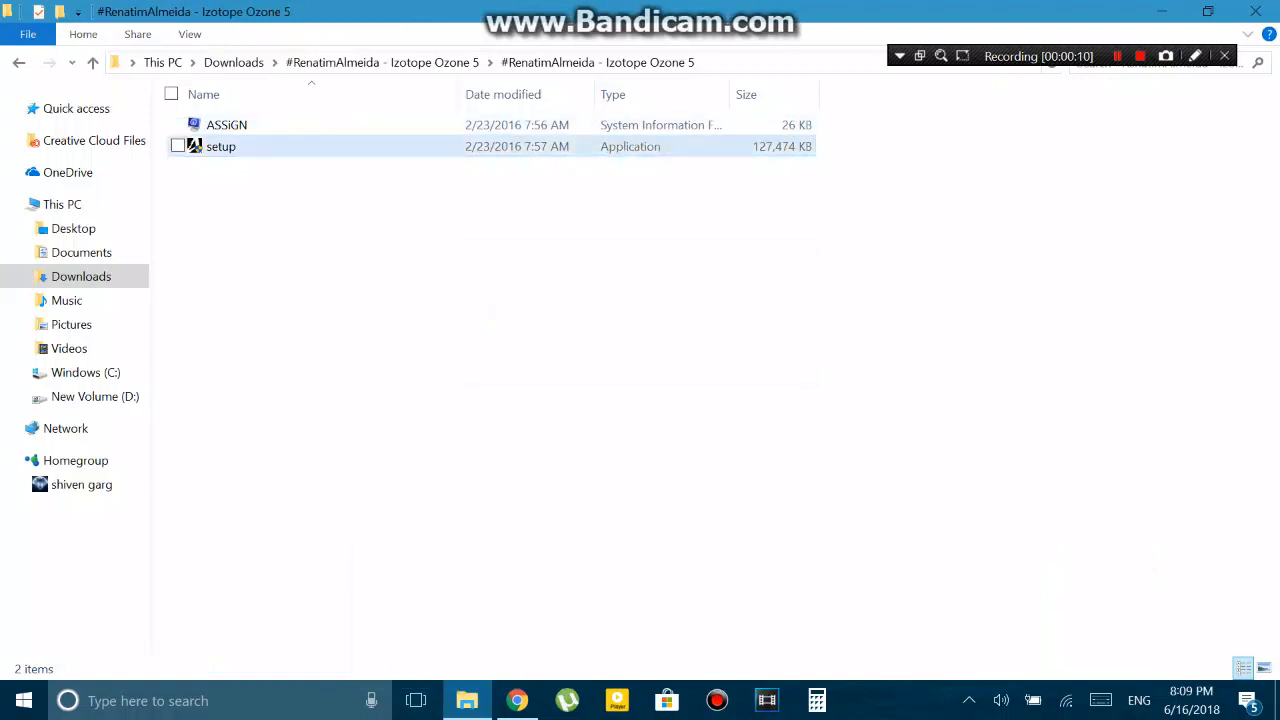
double_click(228, 124)
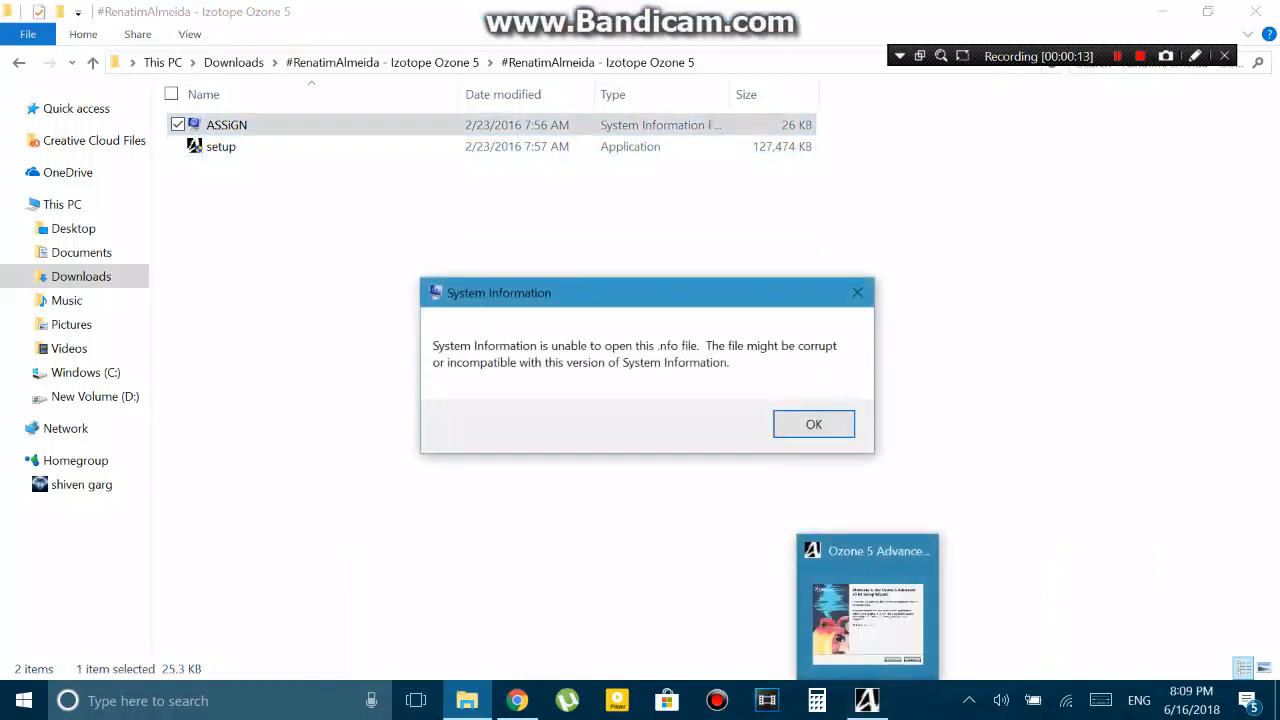
Step: Dismiss the error, proceed past the welcome page and clear the RTAS and other unwanted components
left_click(812, 424)
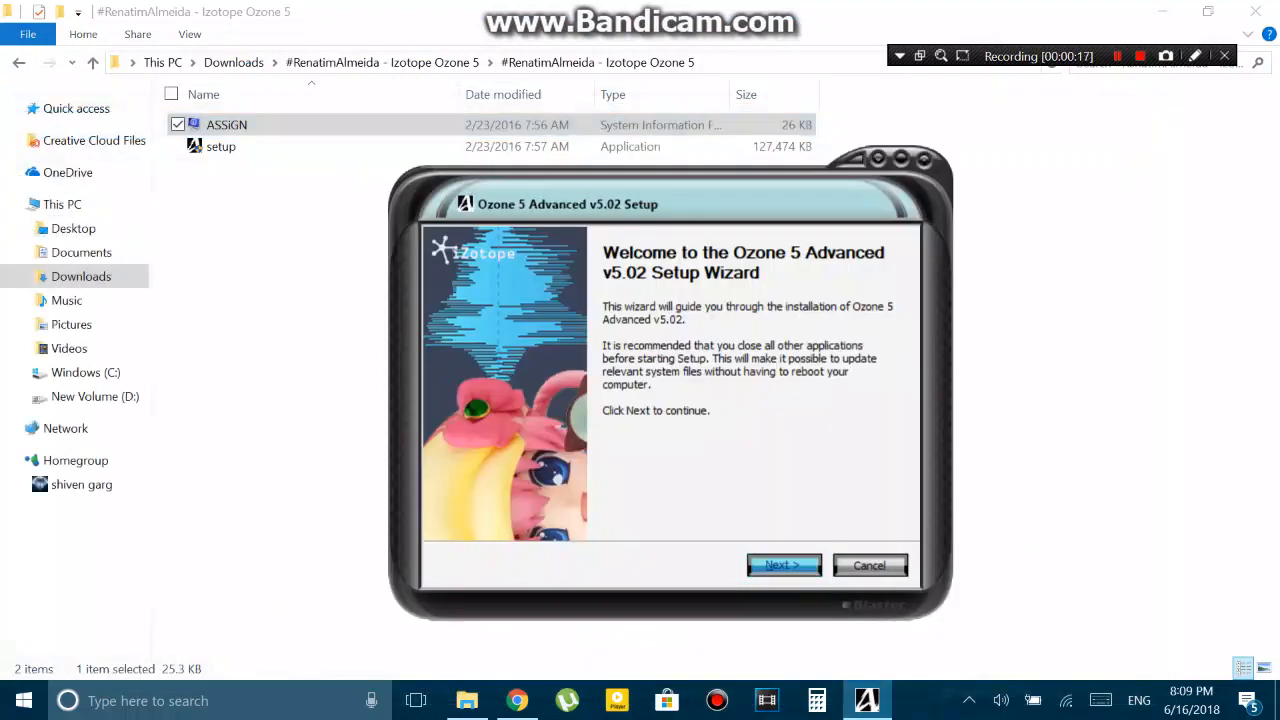
left_click(784, 564)
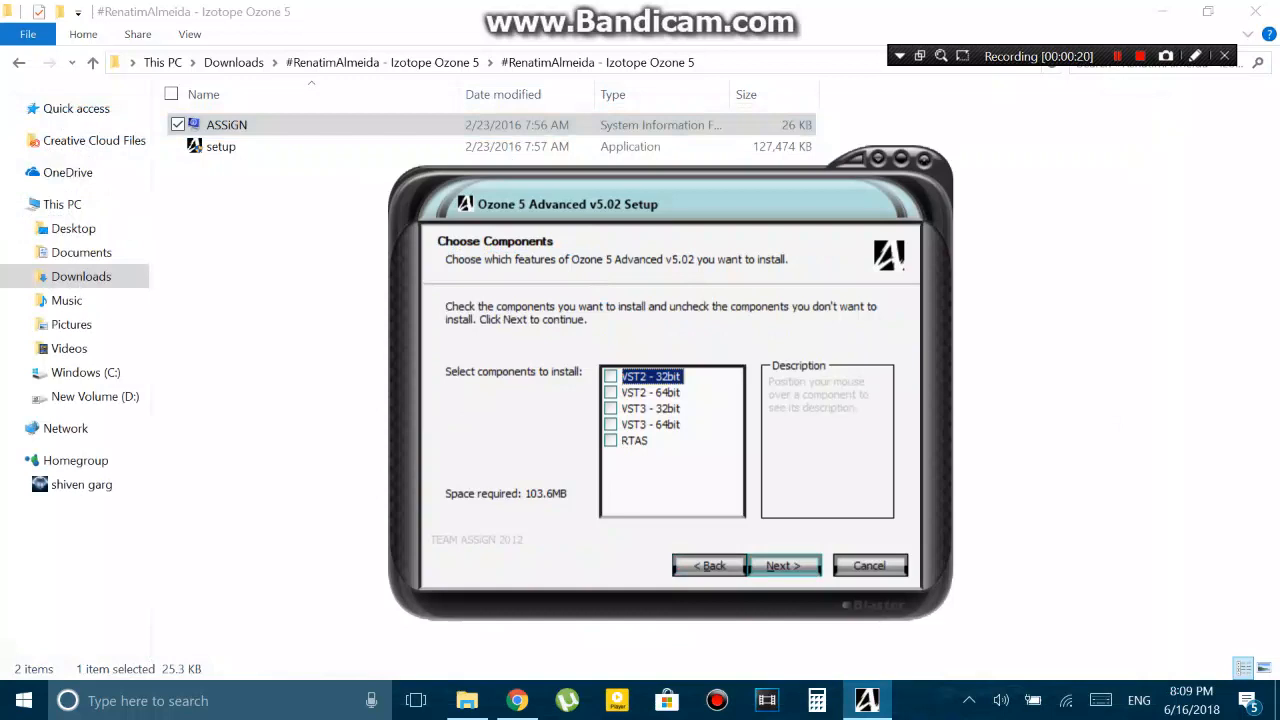
left_click(612, 392)
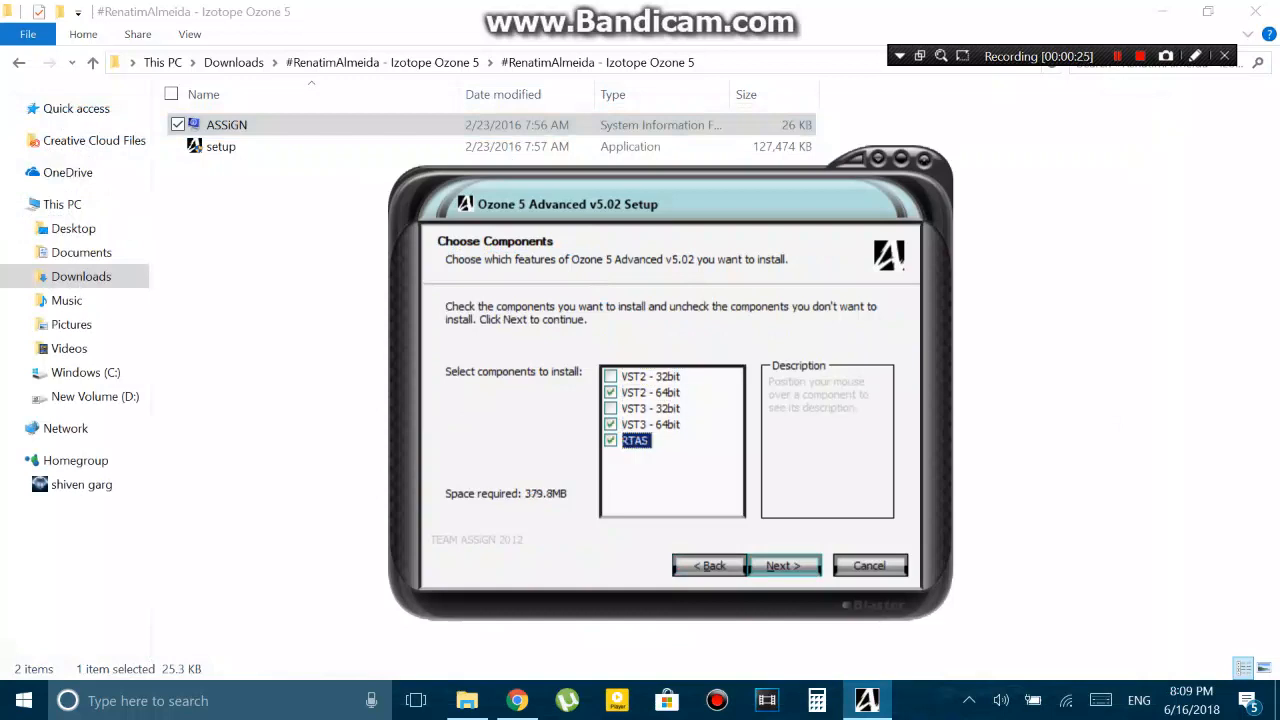
left_click(612, 442)
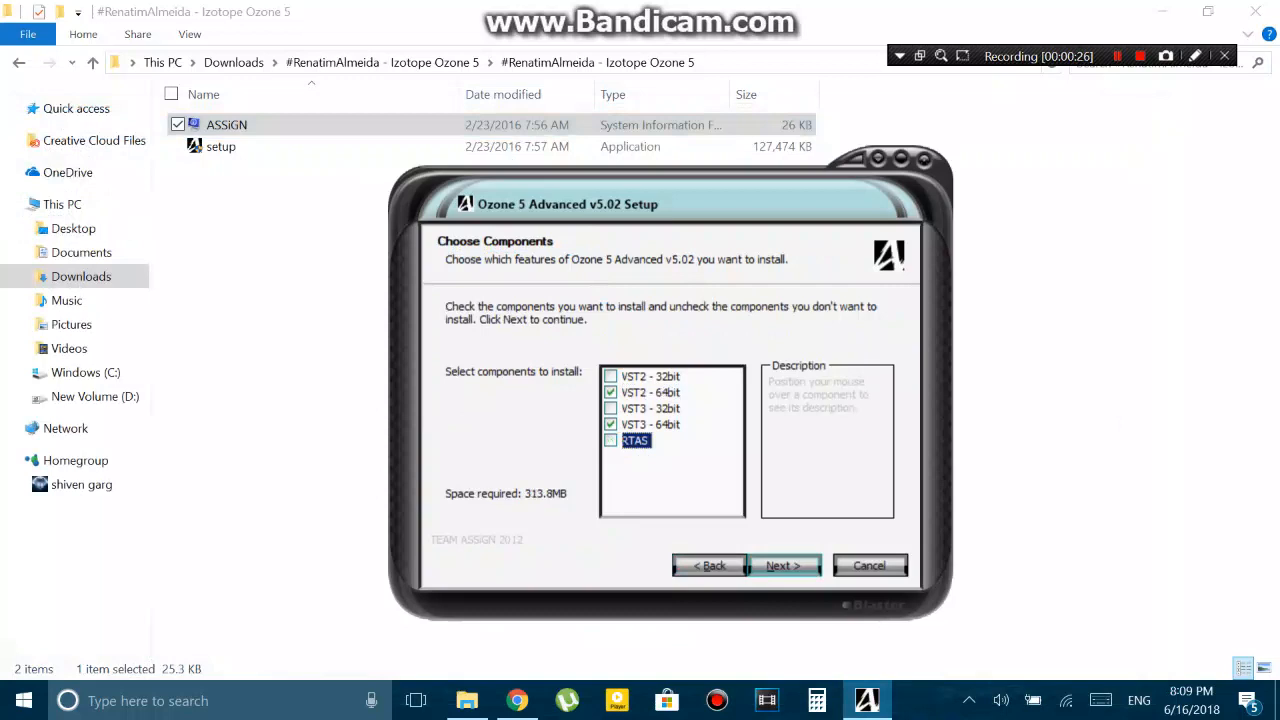
left_click(650, 424)
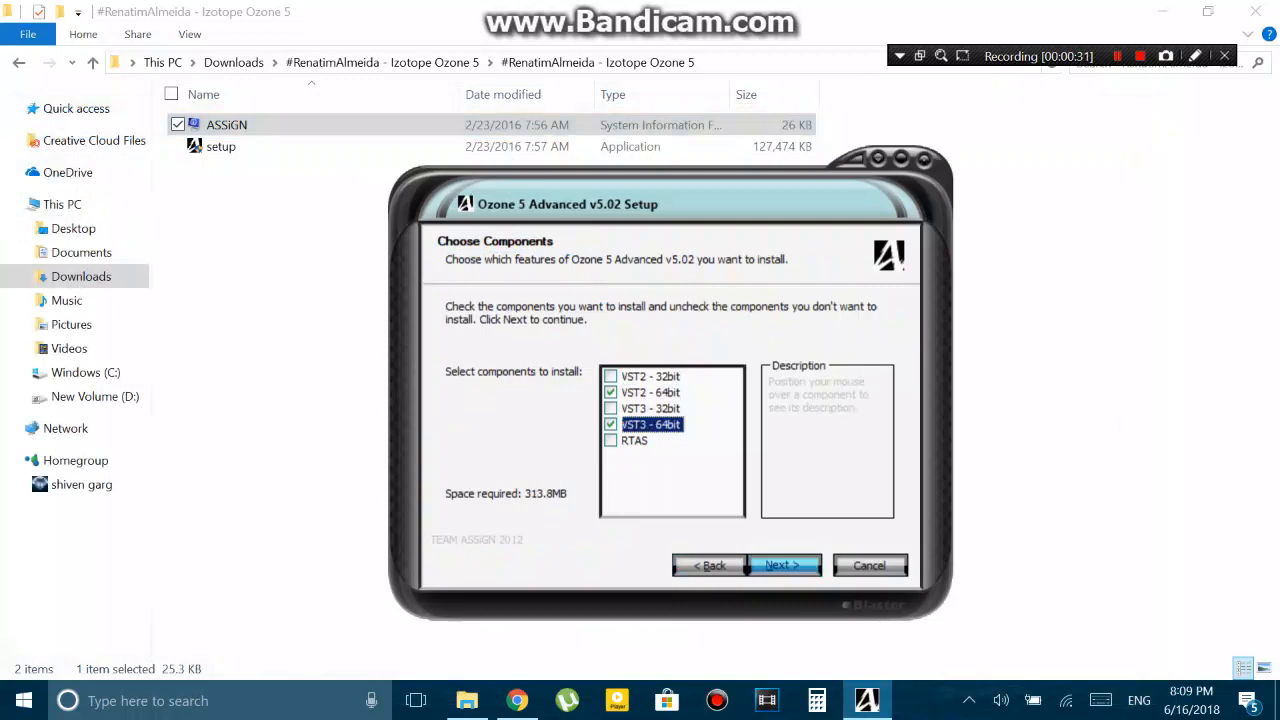
left_click(612, 408)
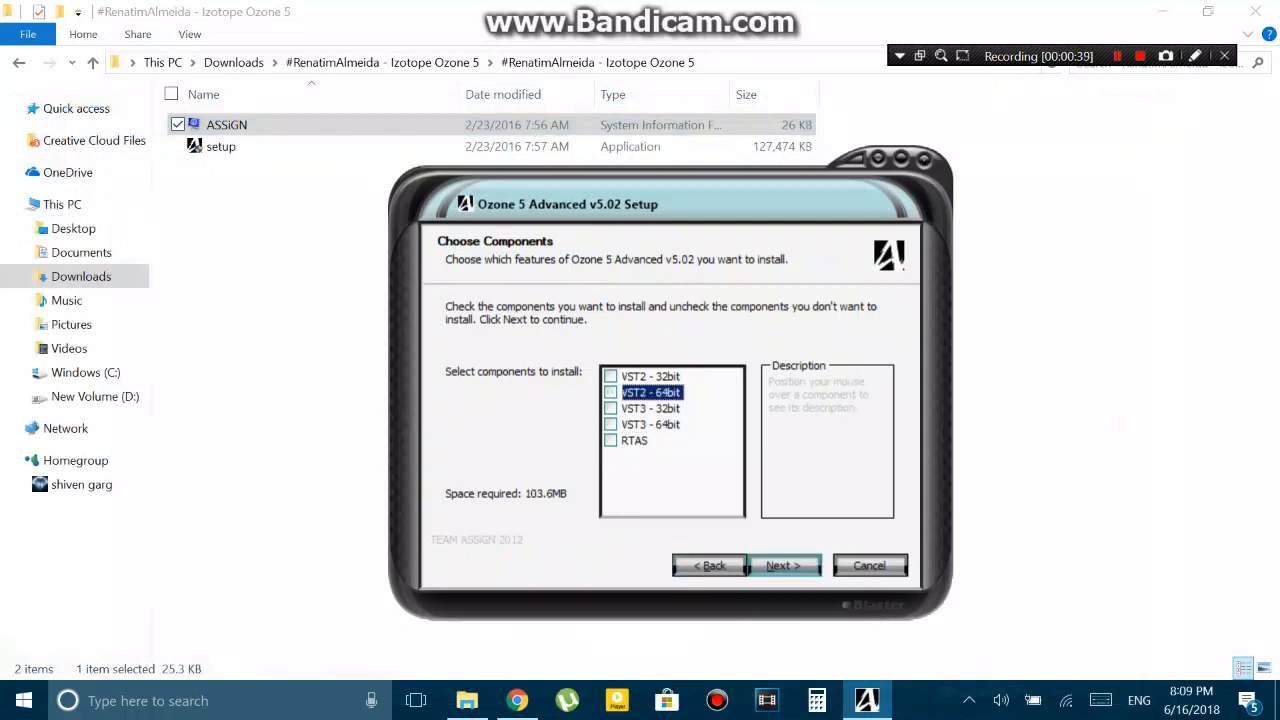
Step: Select only VST2 64-bit and VST3 64-bit and install into Steinberg\Vstplugins\iZotope
left_click(612, 392)
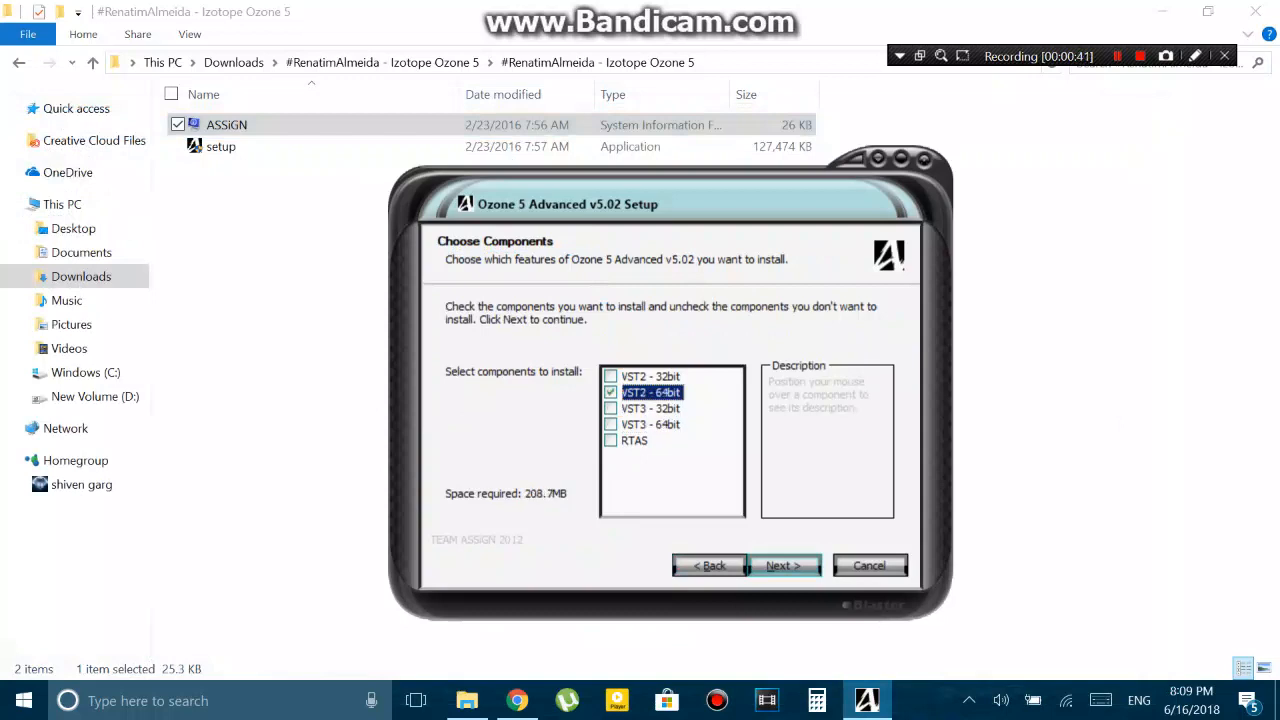
left_click(612, 424)
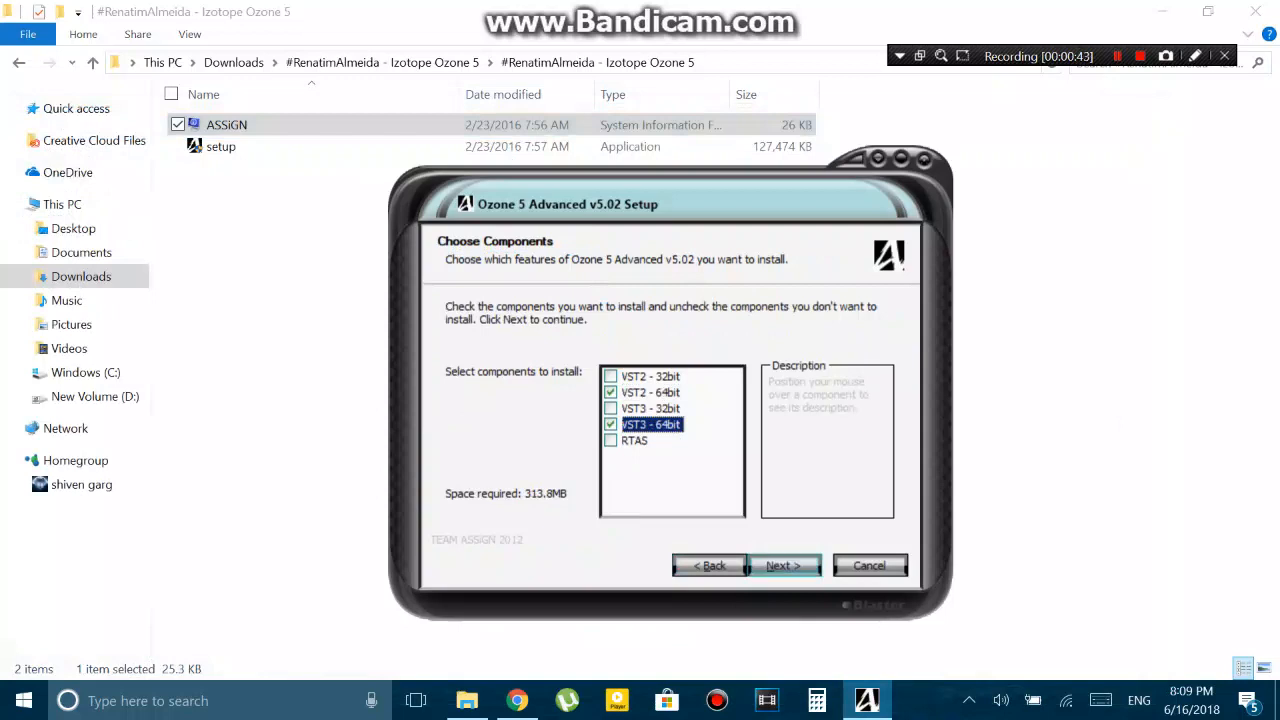
left_click(612, 440)
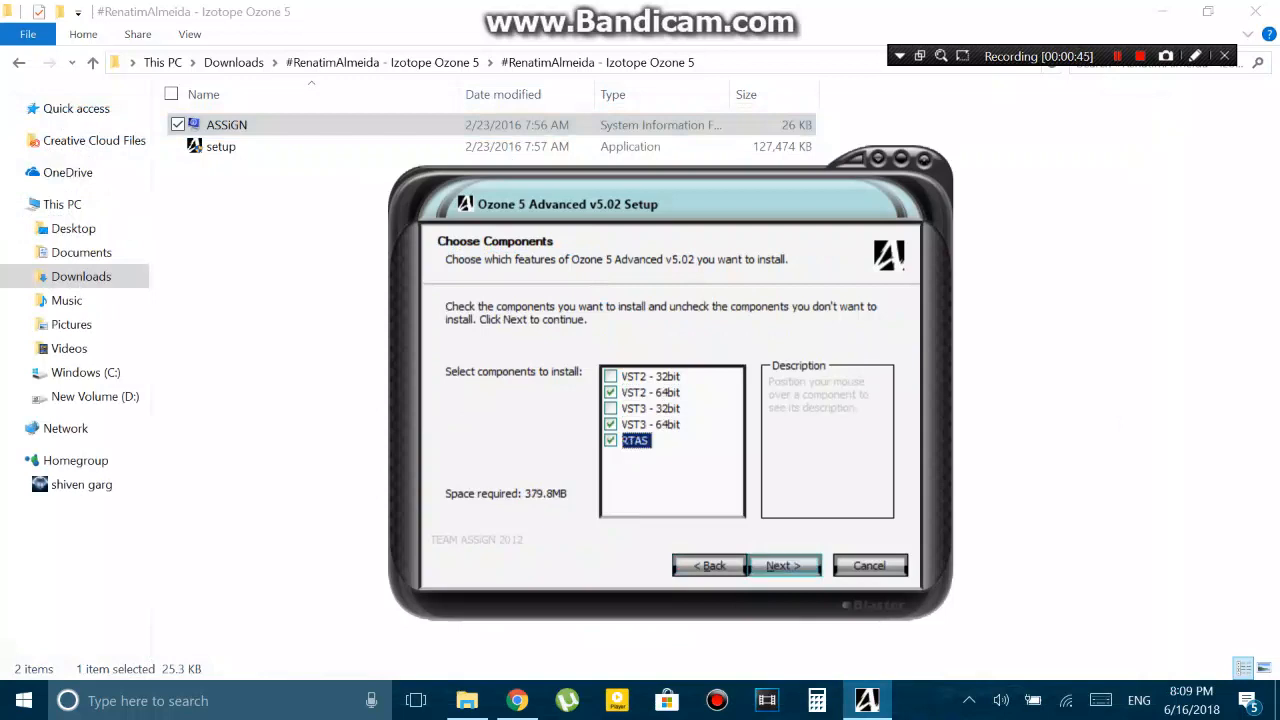
left_click(784, 564)
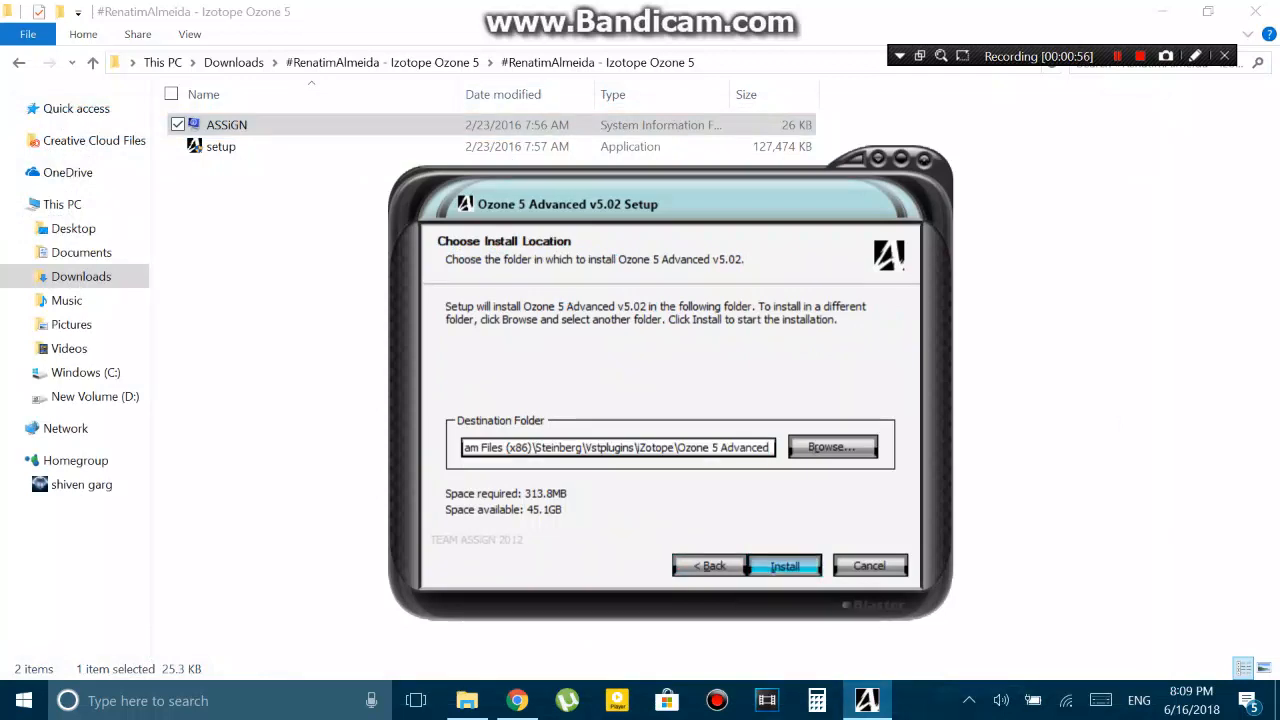
left_click(784, 564)
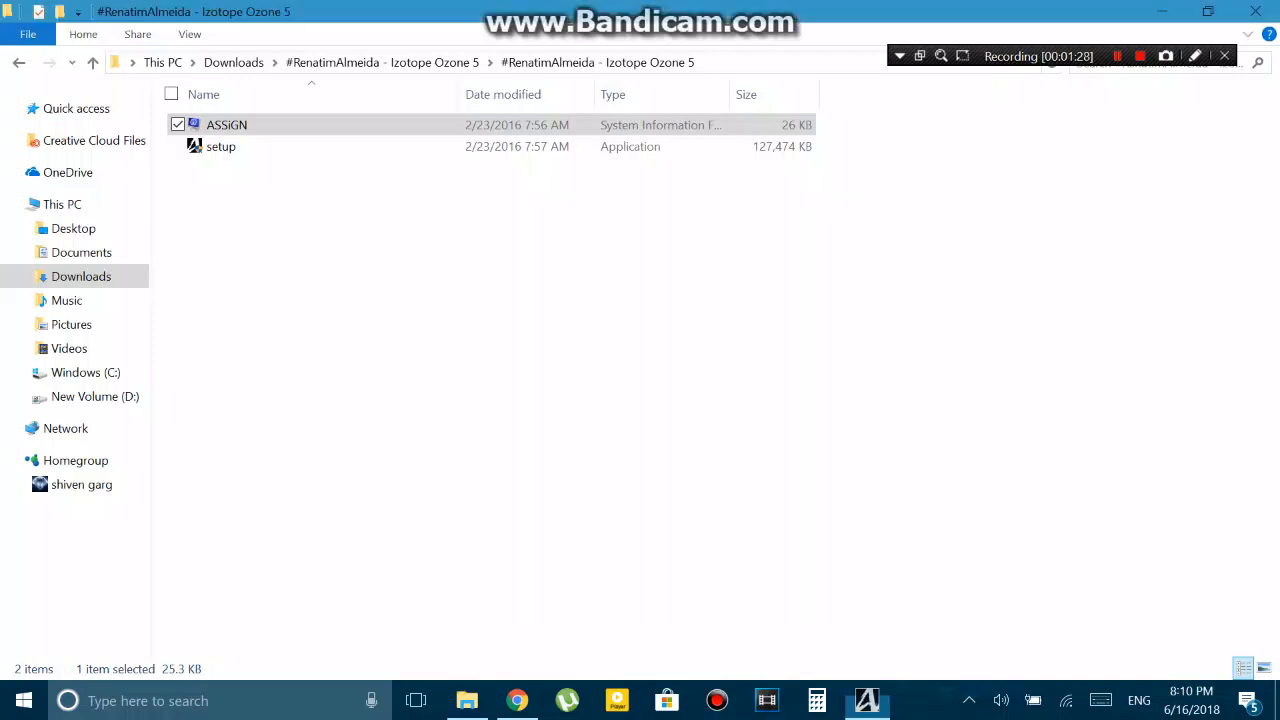
Step: Browse into Program Files (x86)\Steinberg\Vstplugins\iZotope to find the Ozone 5 Advanced folder
left_click(226, 124)
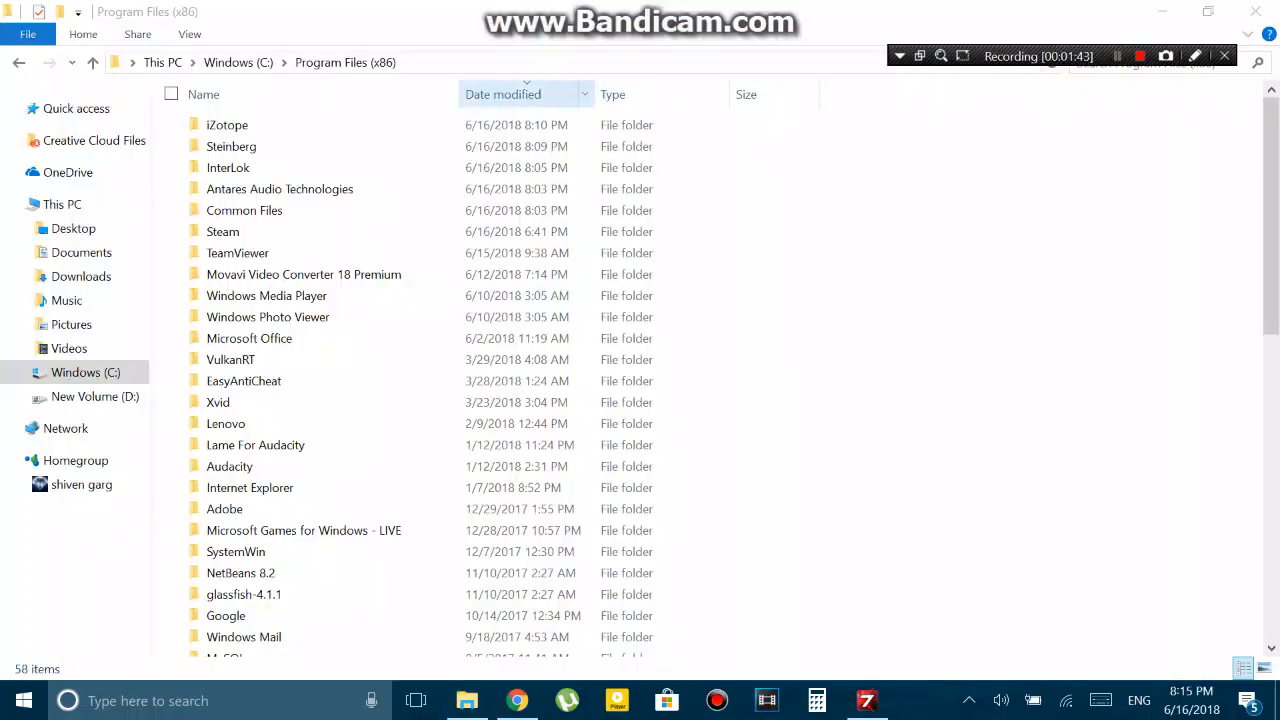
double_click(226, 124)
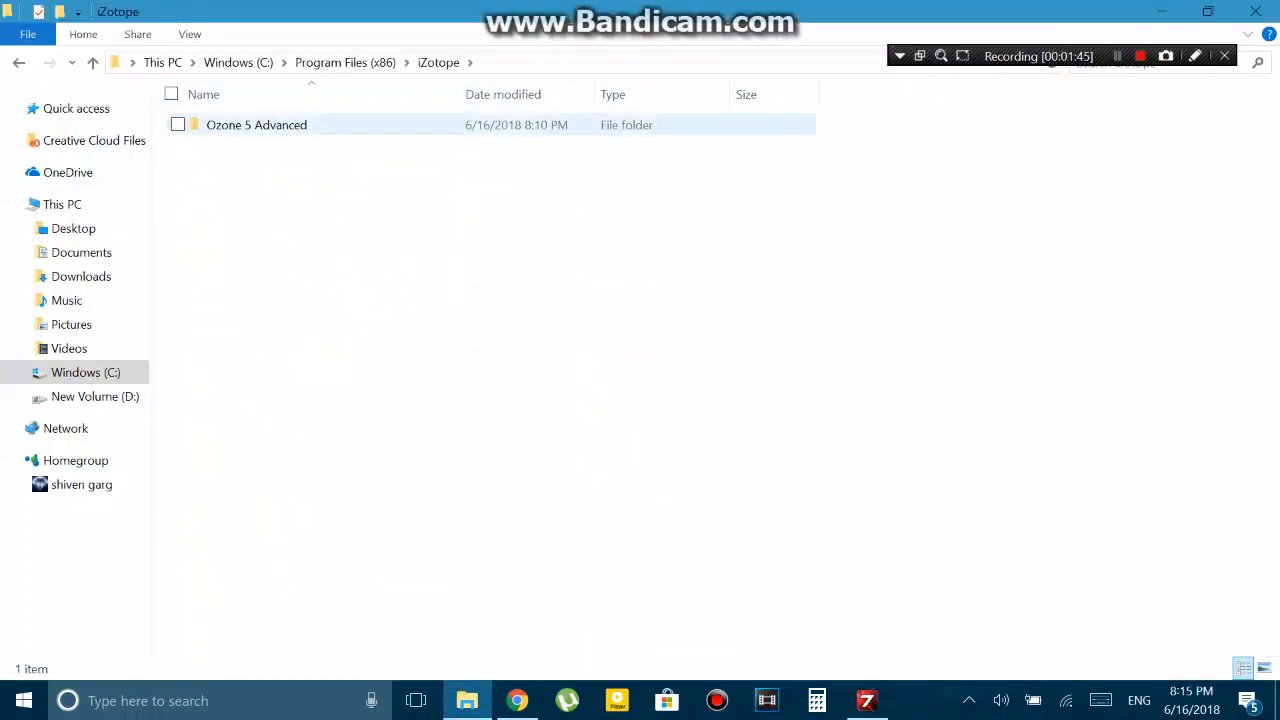
double_click(256, 124)
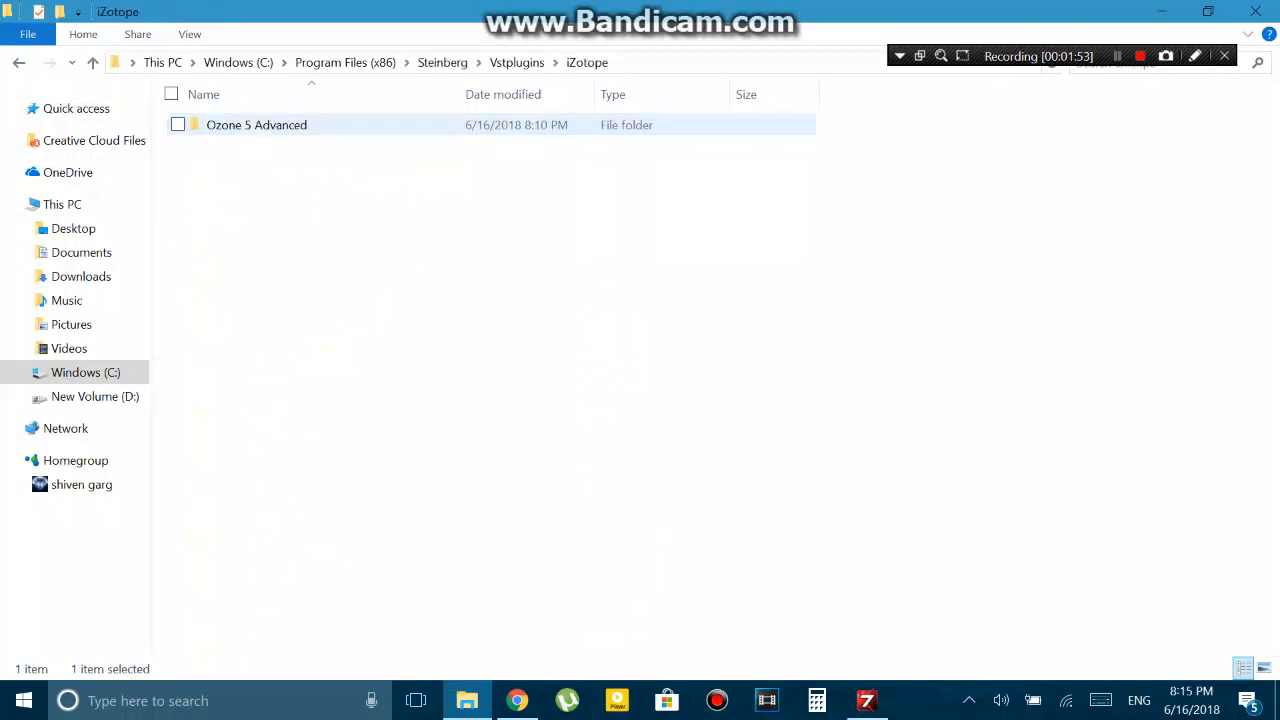
Step: Copy all sixteen plugin DLLs from the Ozone 5 Advanced x64 folder
double_click(256, 124)
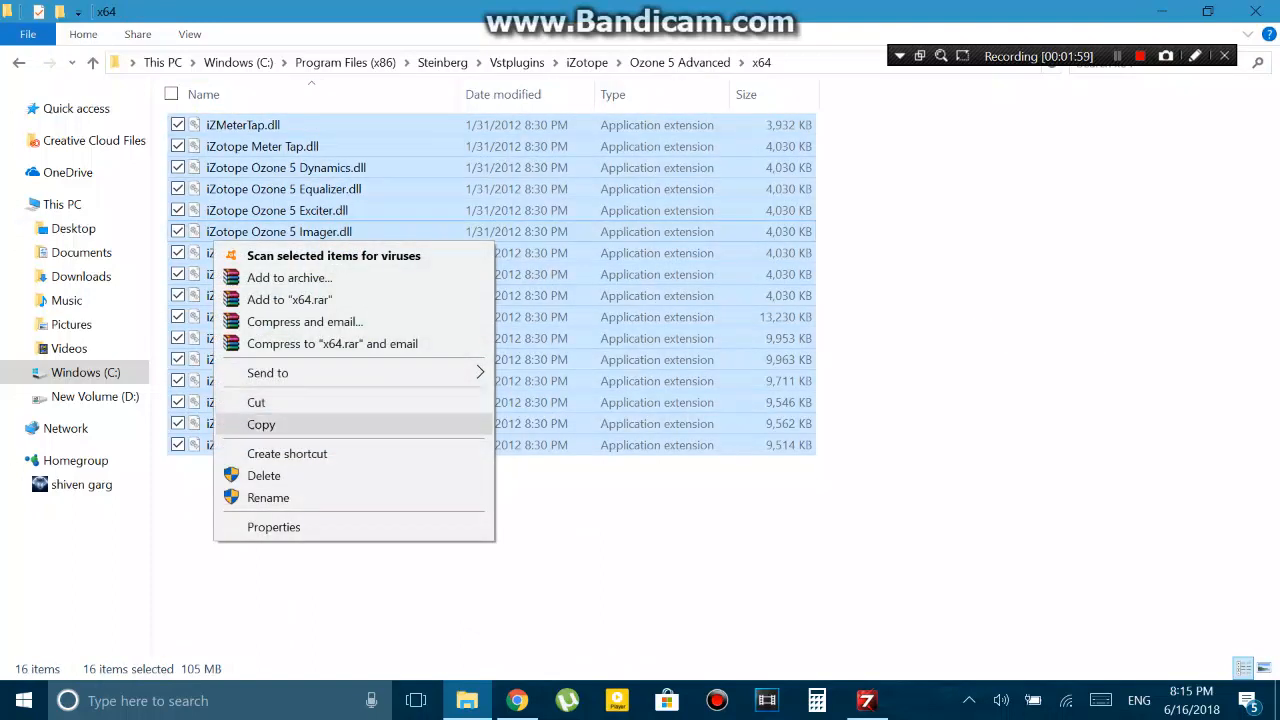
left_click(96, 396)
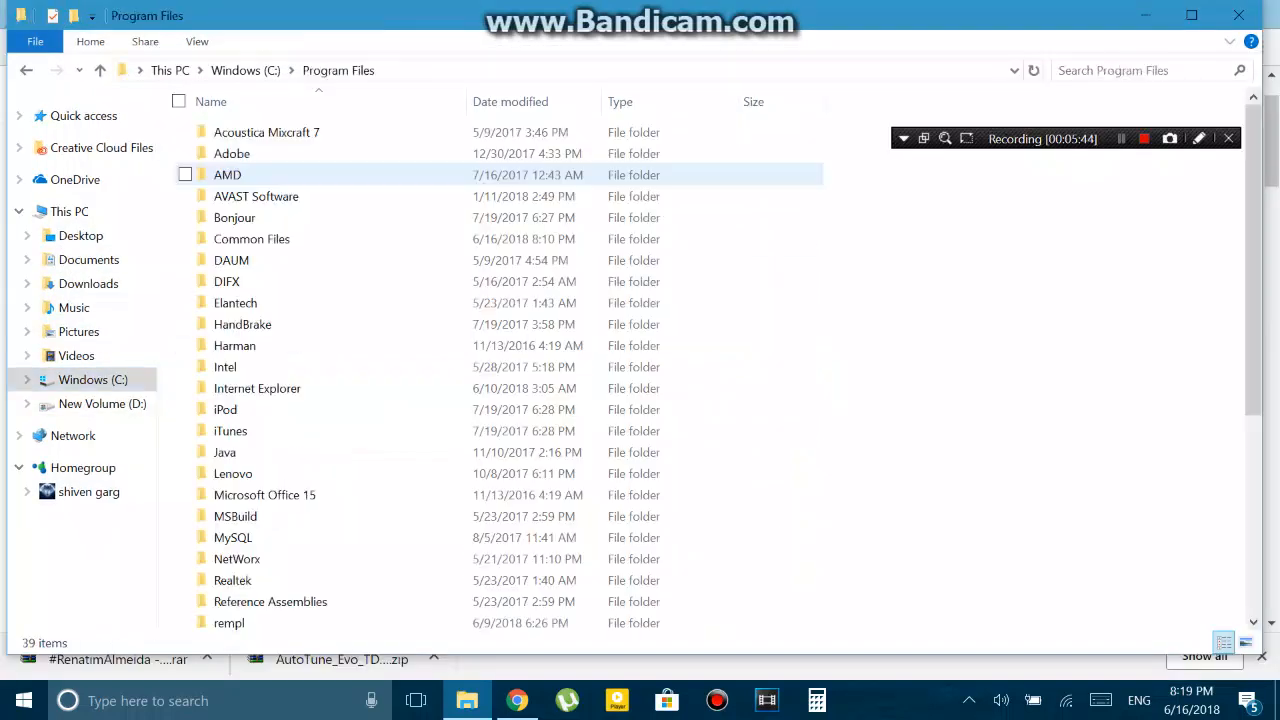
Step: Paste the copied DLLs into Acoustica Mixcraft 7\VST\New Plugs
double_click(266, 132)
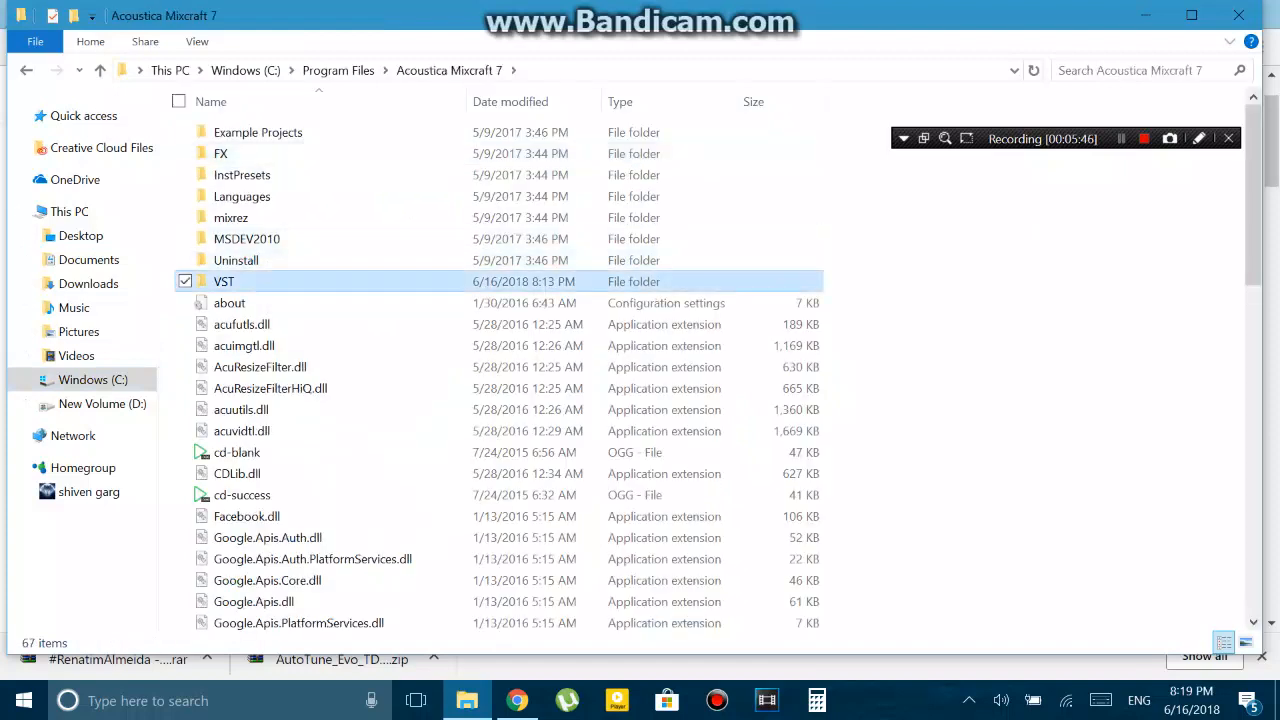
double_click(224, 280)
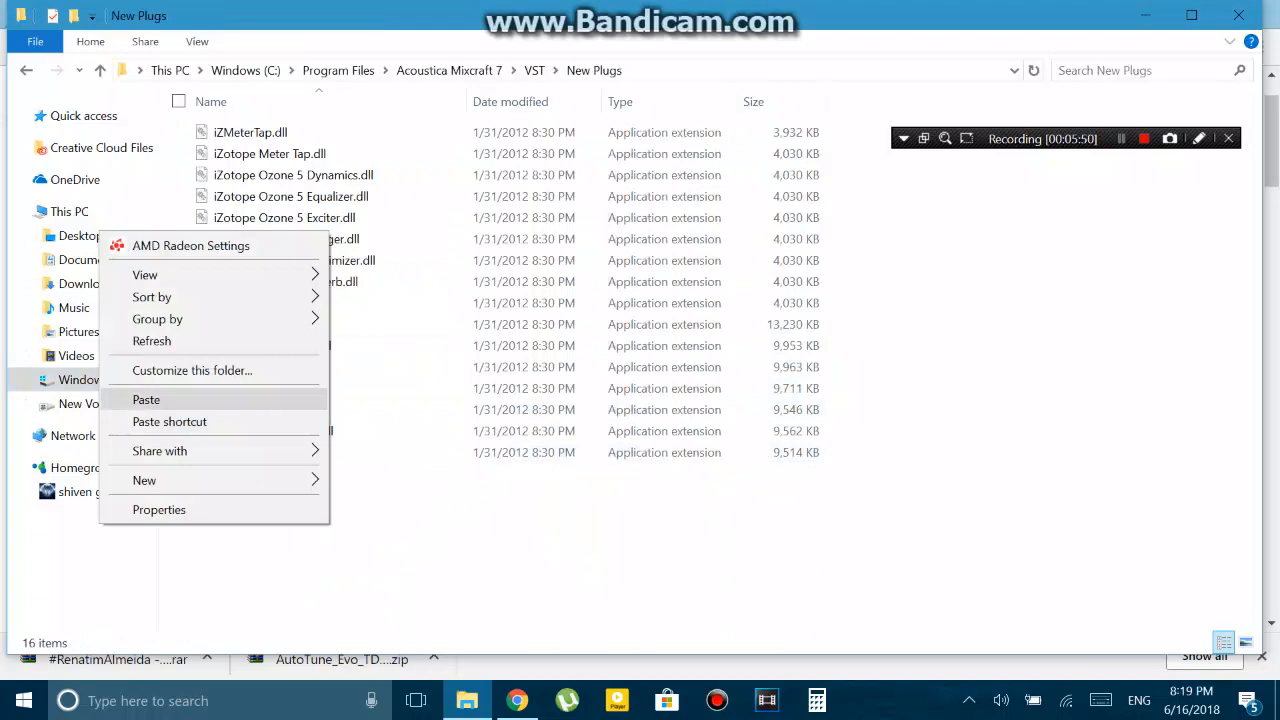
left_click(146, 400)
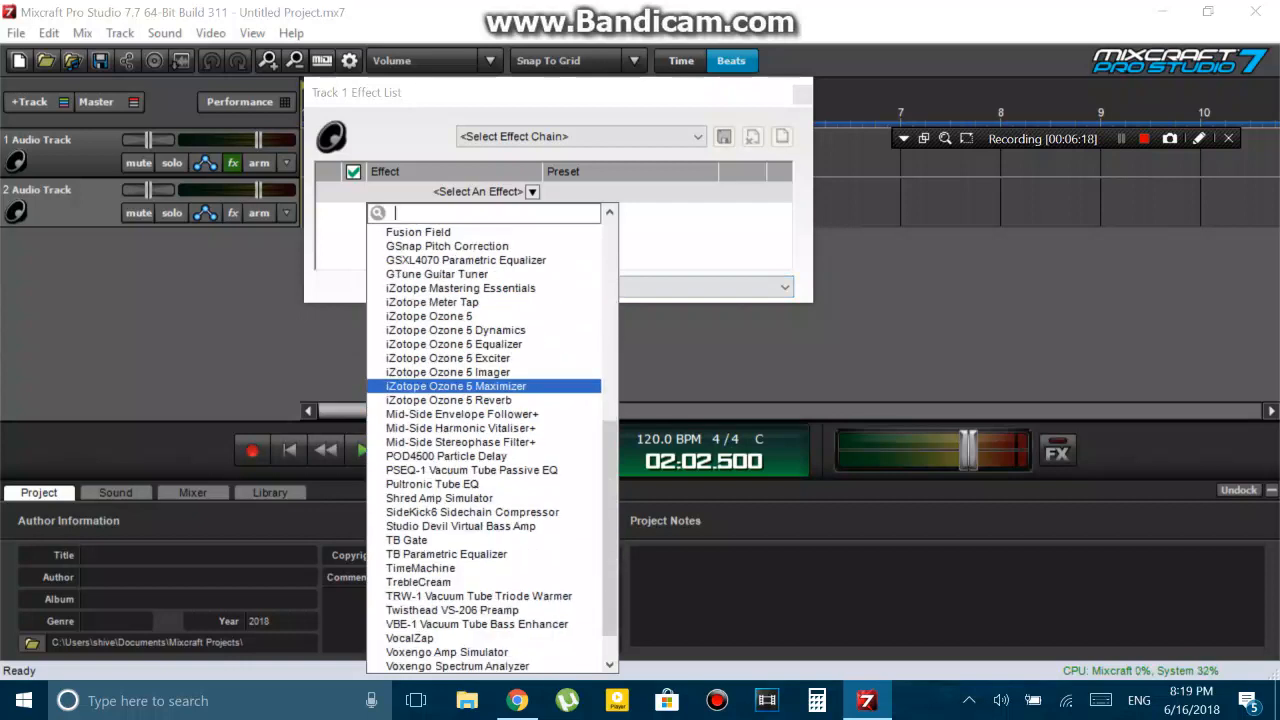
Step: Scroll Track 1's effect chooser past the iZotope Ozone 5 entries and add VocalZap
scroll("down", 3)
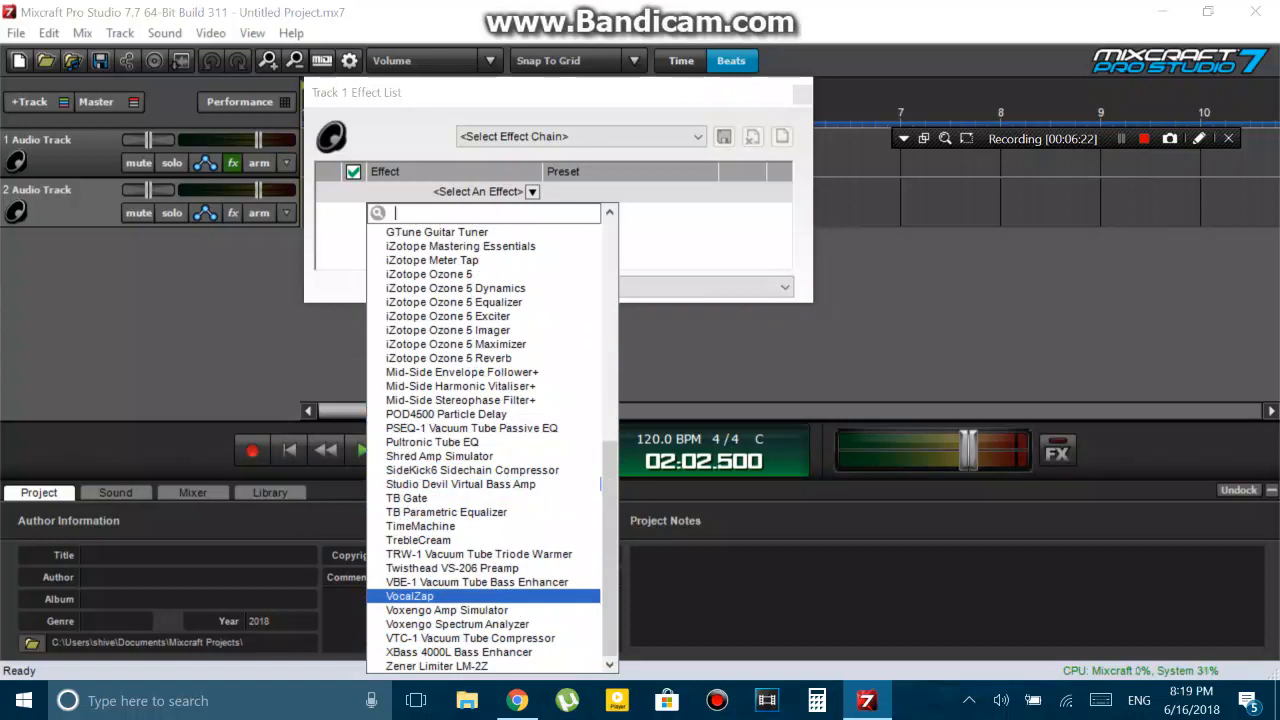
left_click(408, 596)
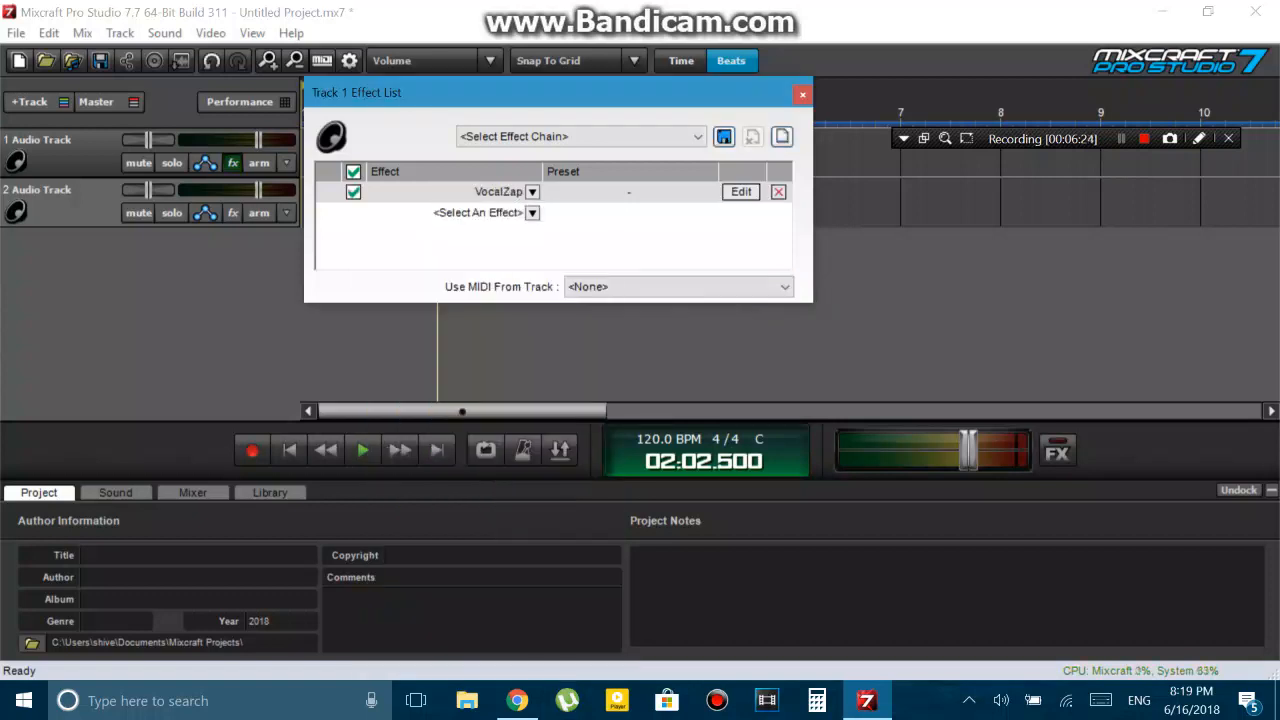
Step: View VocalZap's plugin window for Track 1, then close it
left_click(740, 192)
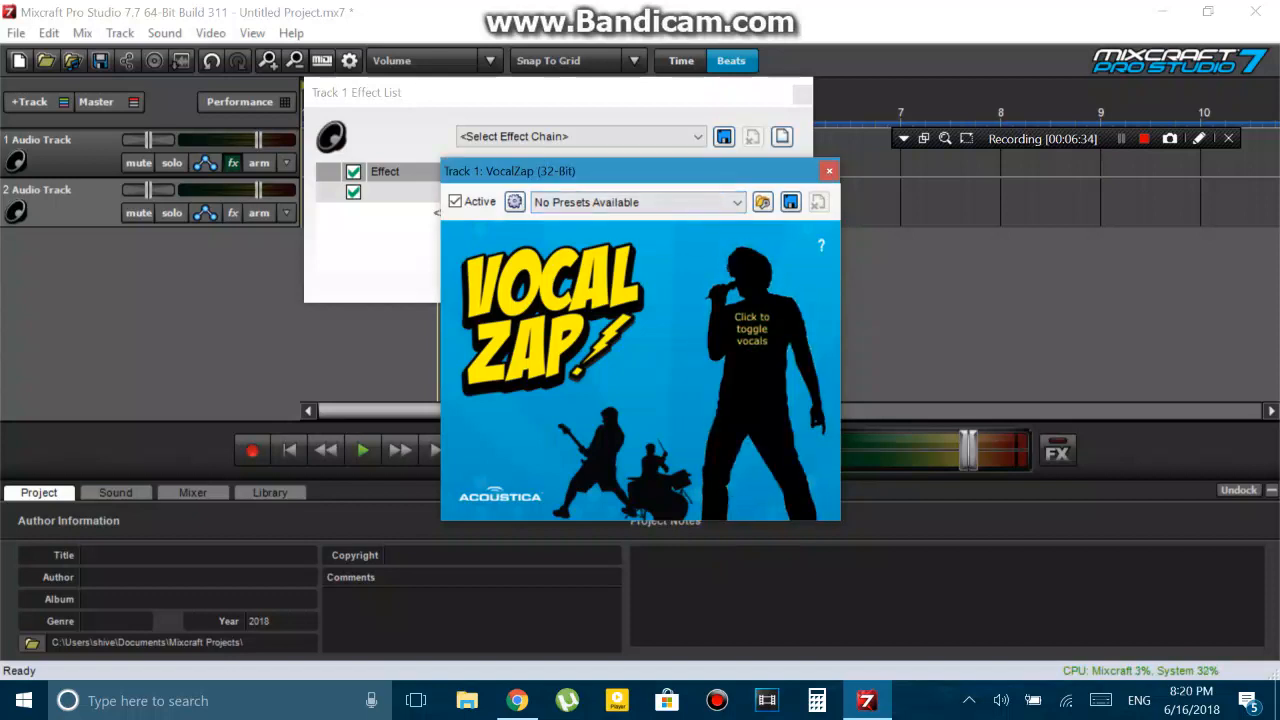
left_click(532, 192)
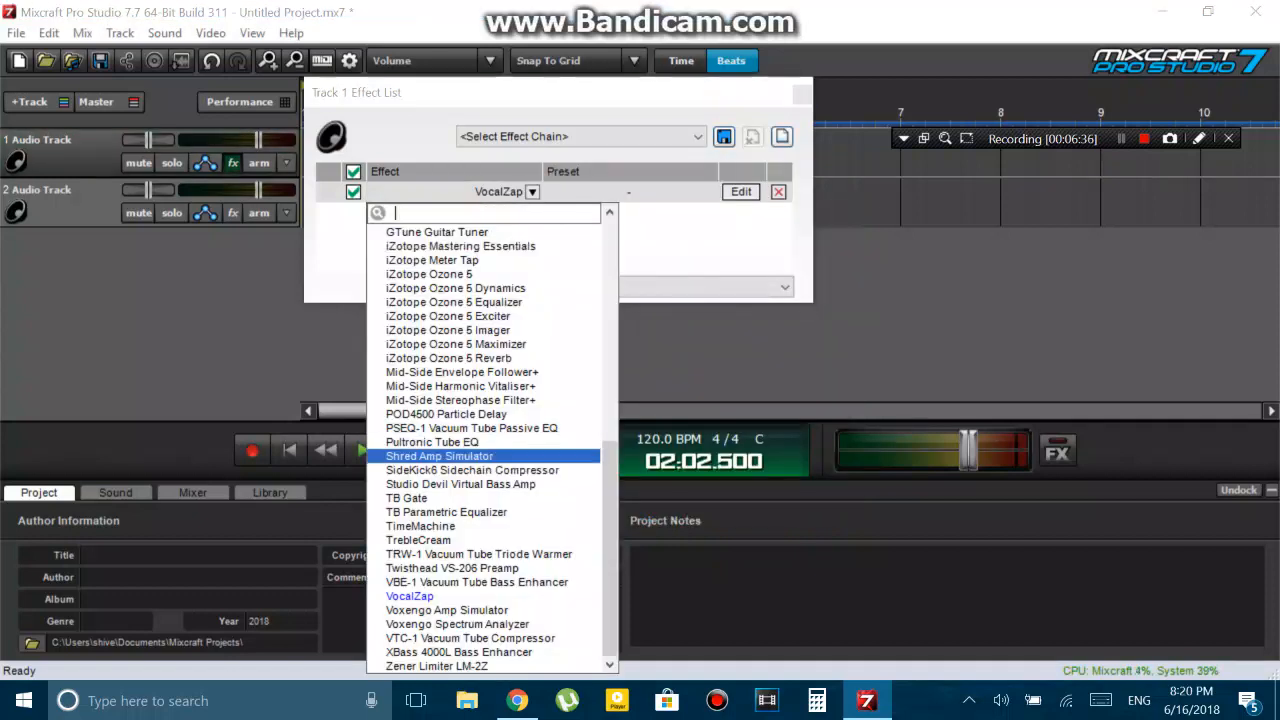
mouse_move(418, 540)
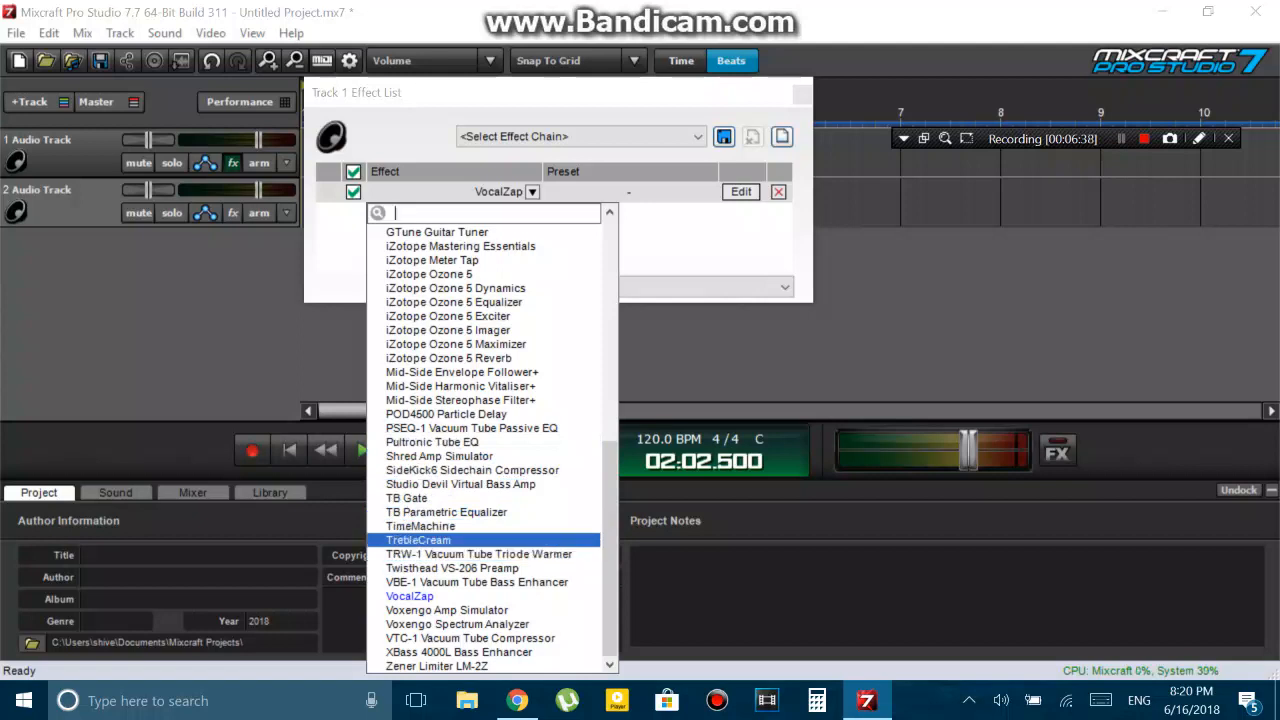